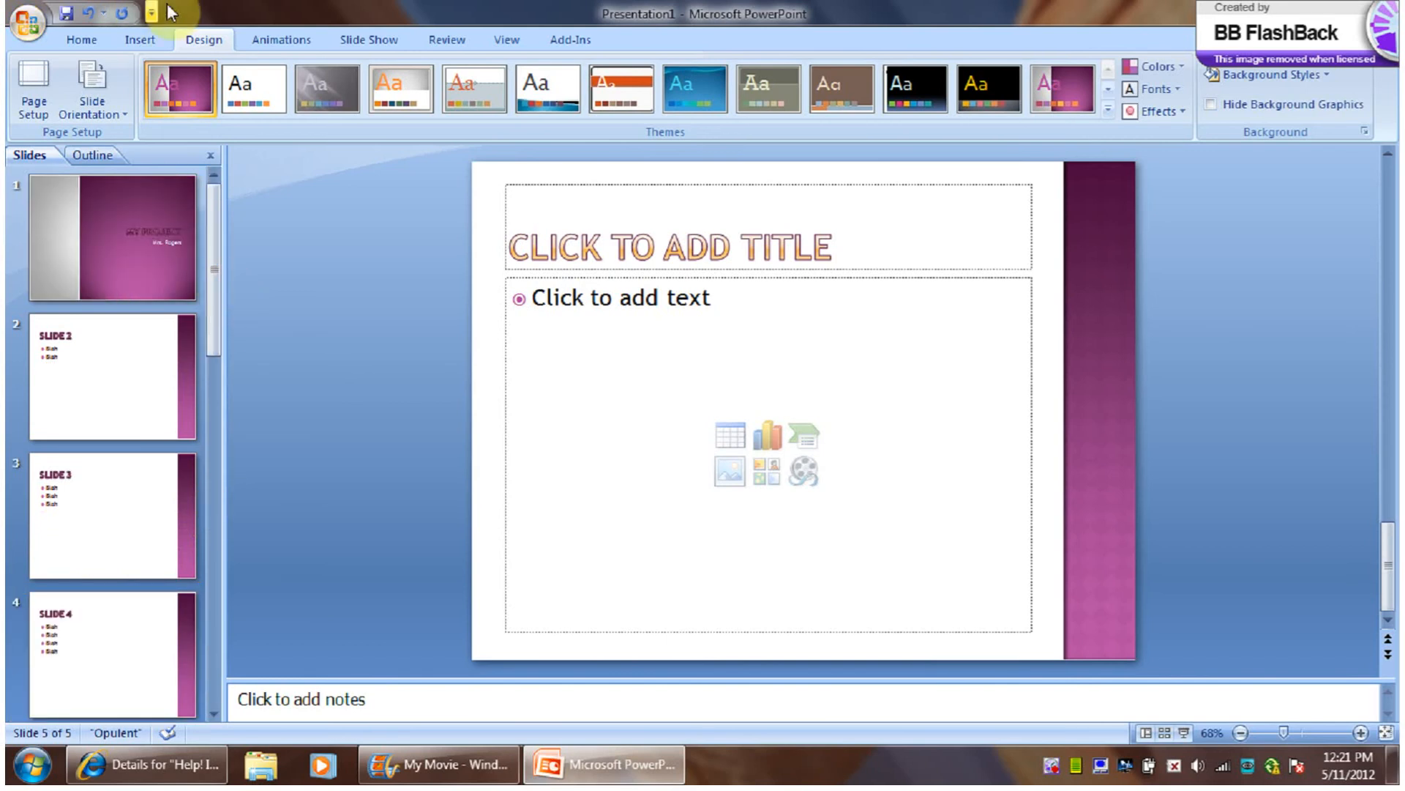
mouse_move(848, 165)
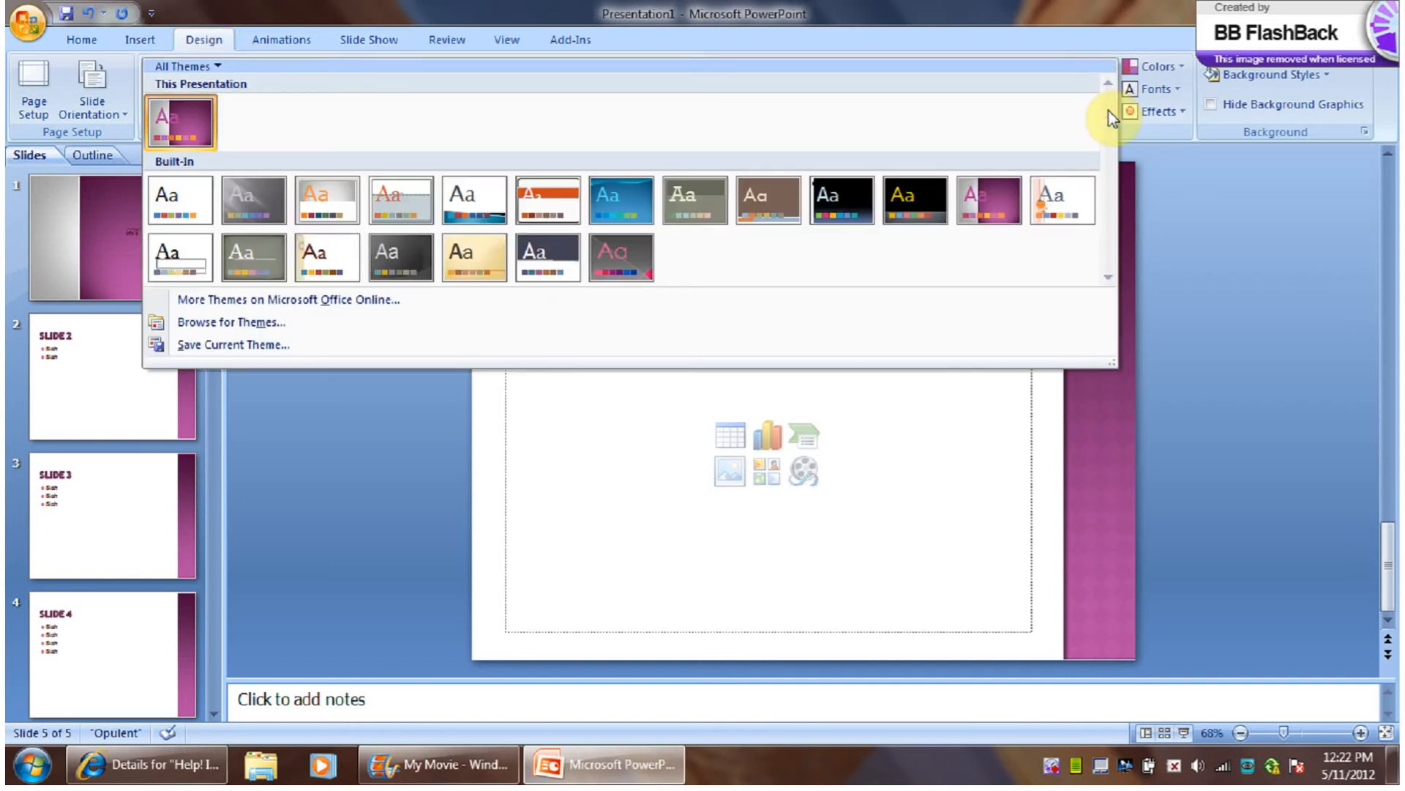
mouse_move(626, 258)
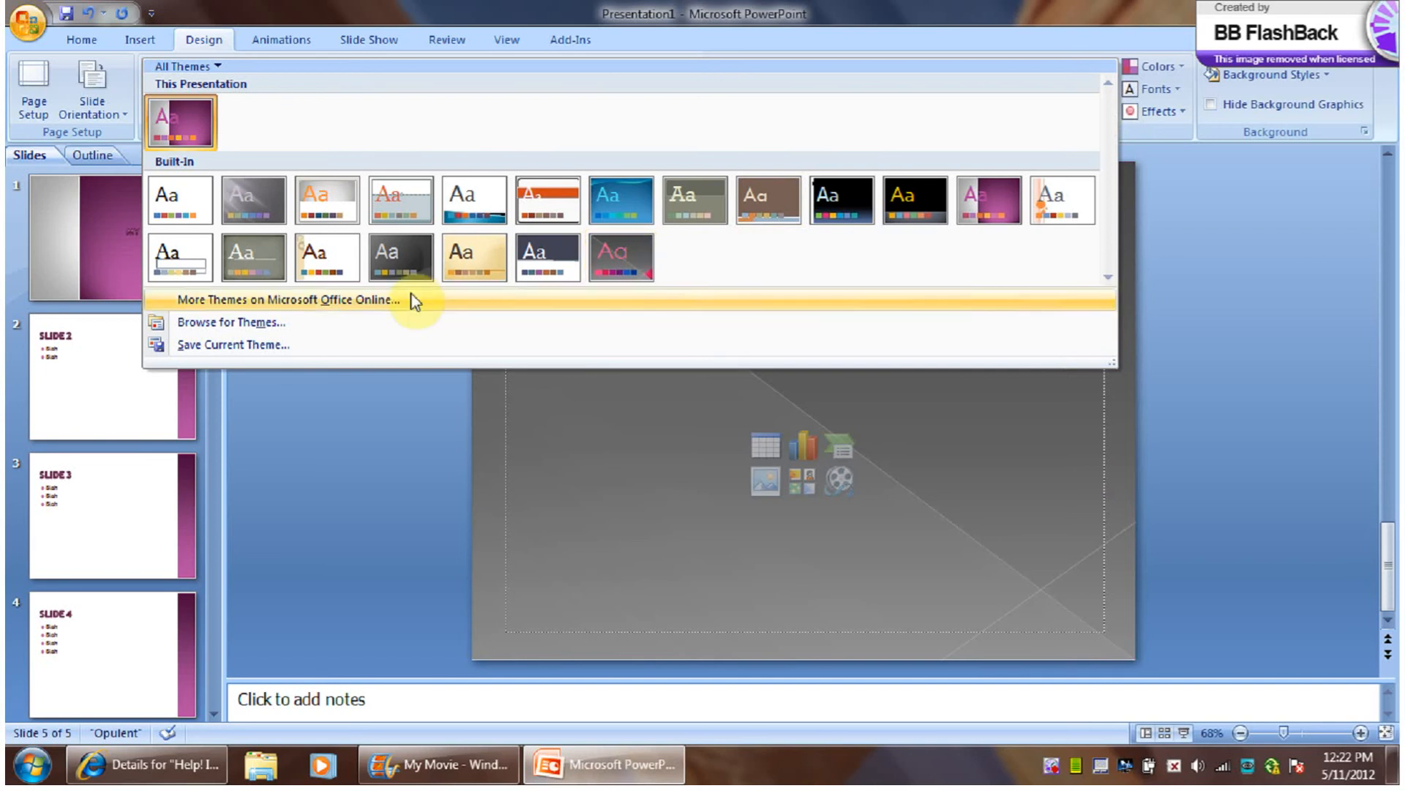
mouse_move(399, 258)
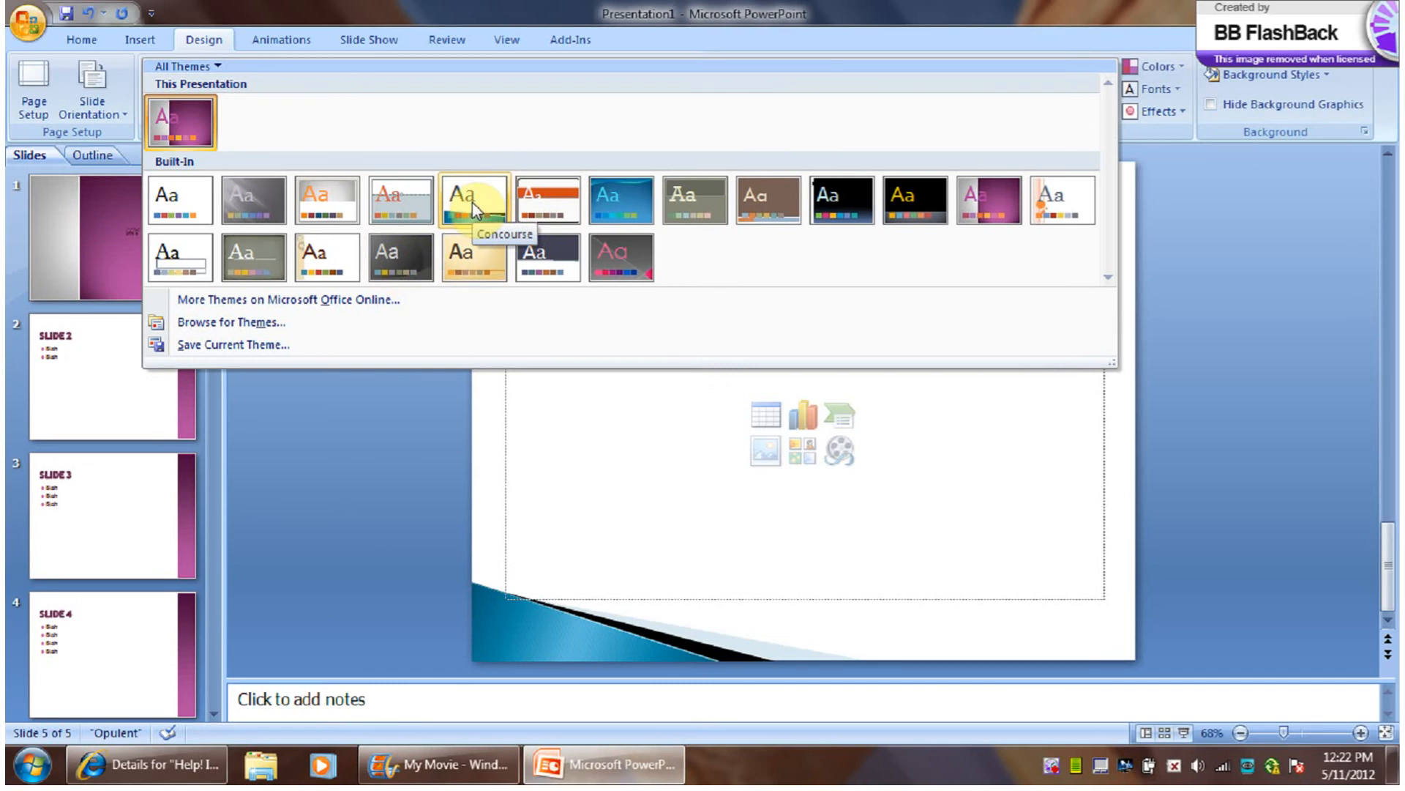
Apply the Concourse theme to all five slides and show the 'My Project' title slide
right_click(474, 201)
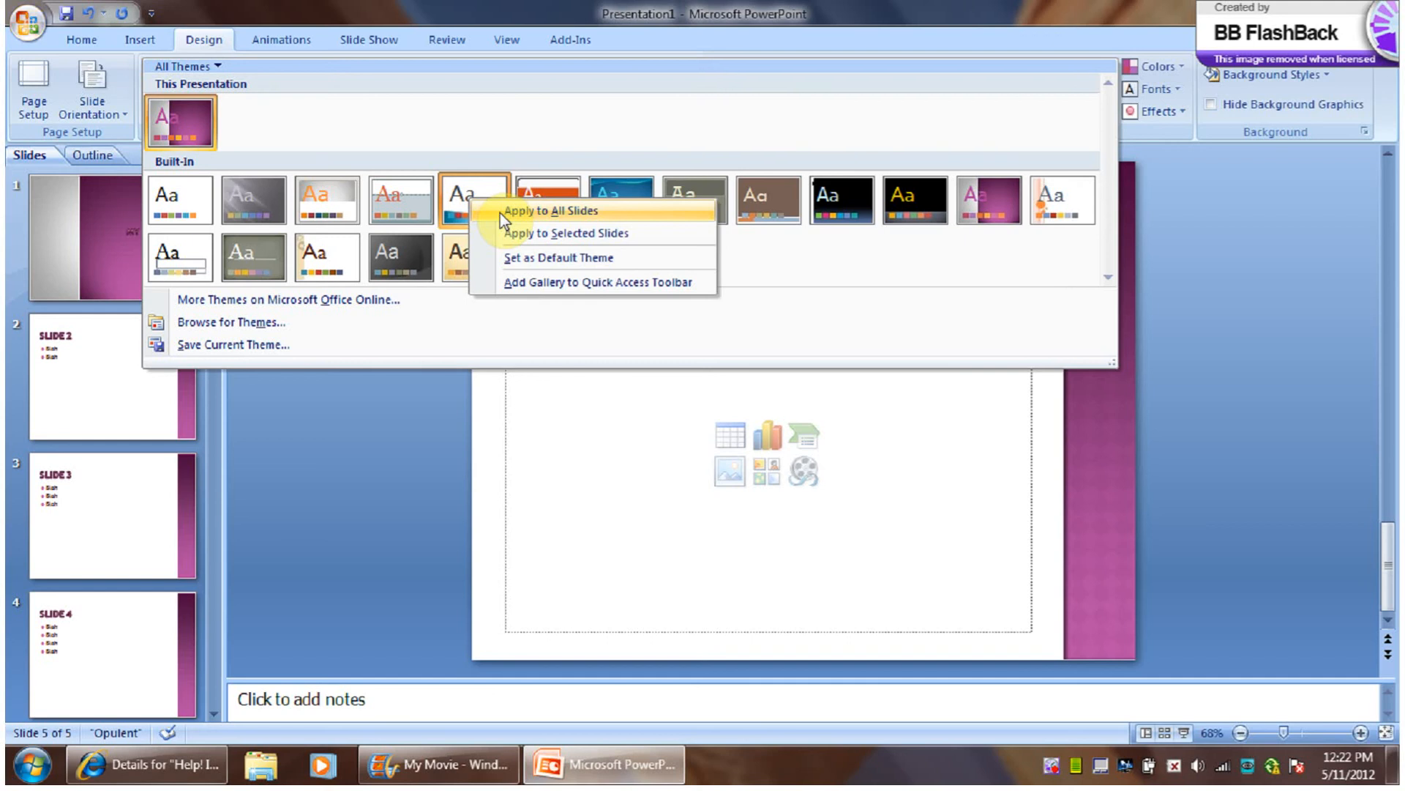
click(551, 210)
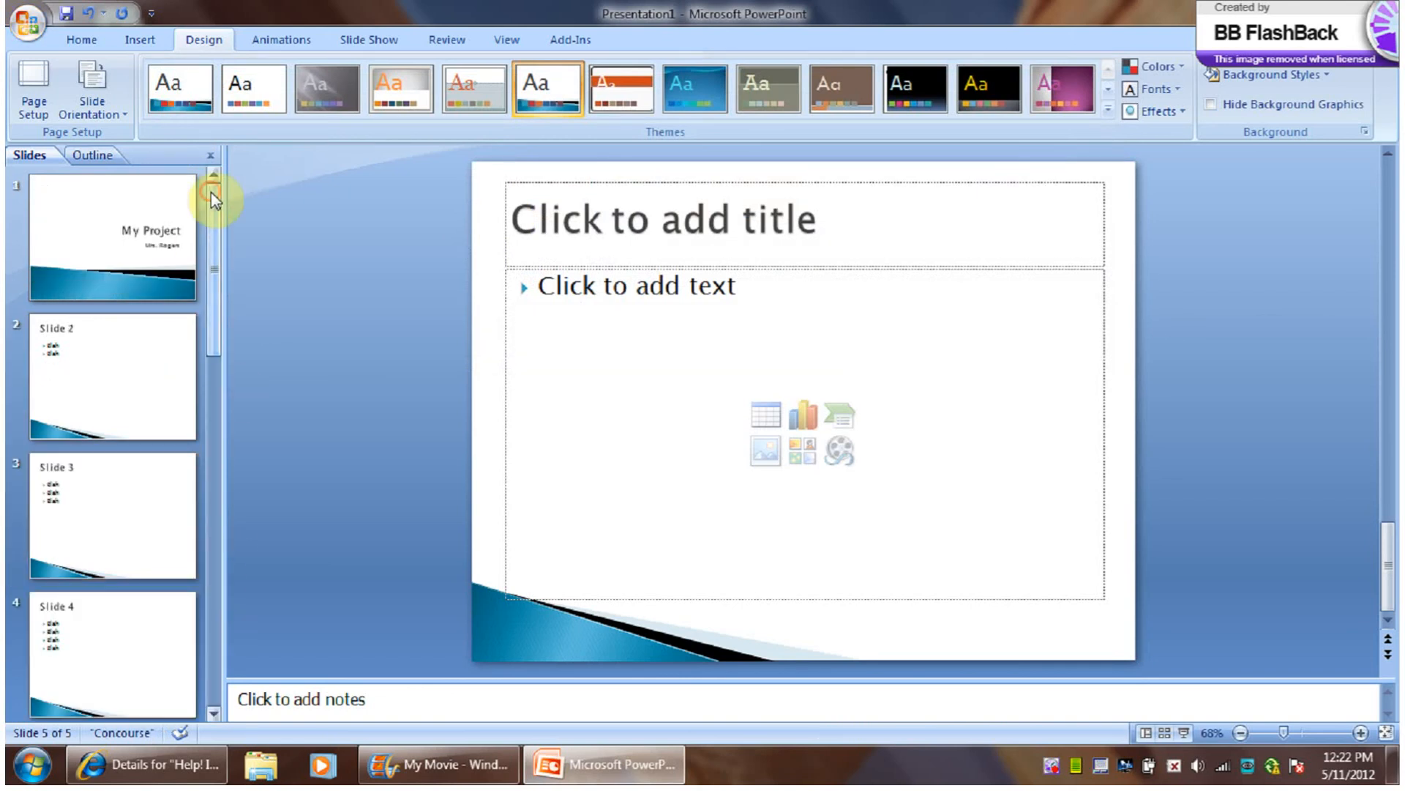
click(101, 236)
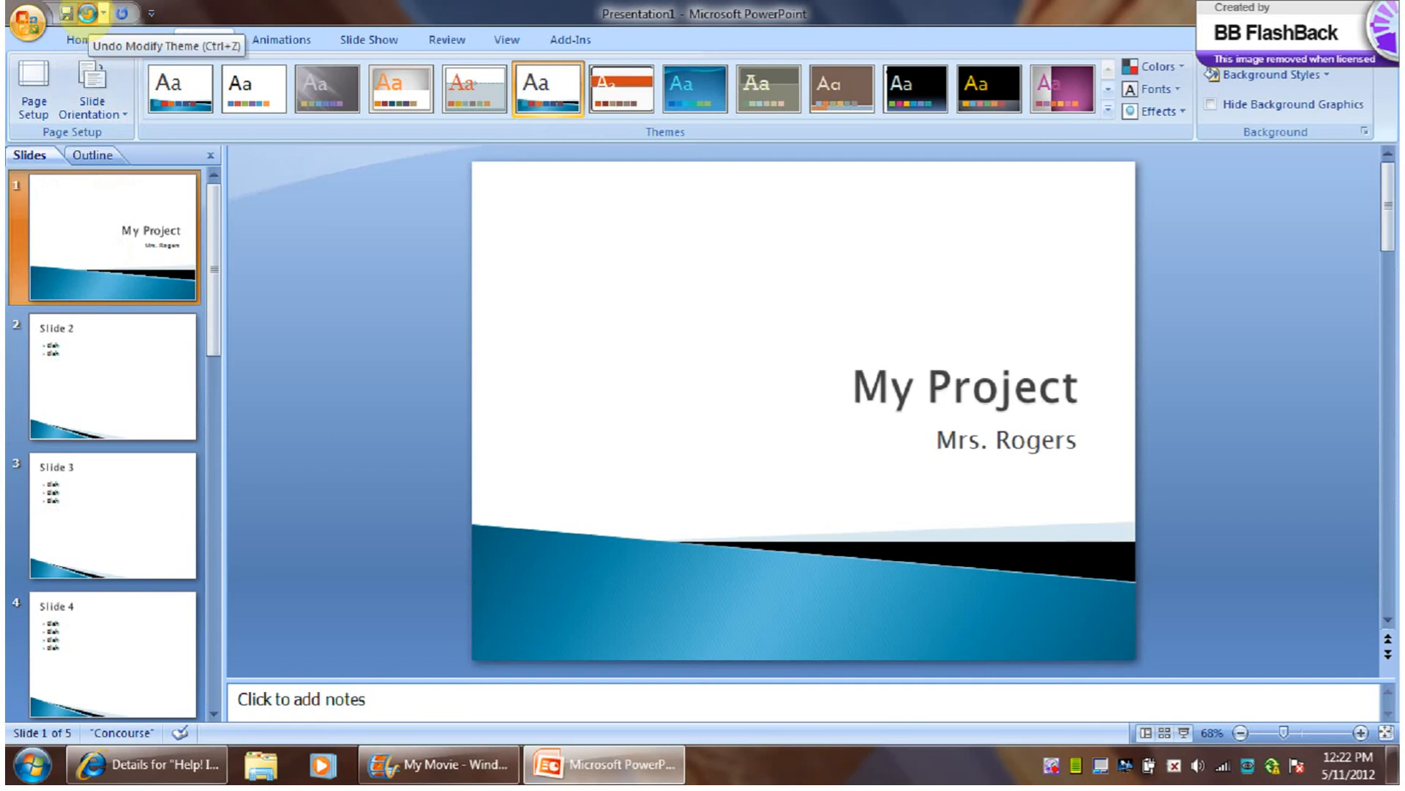
Undo the Concourse change so all slides return to Opulent, then select slide 4
click(182, 88)
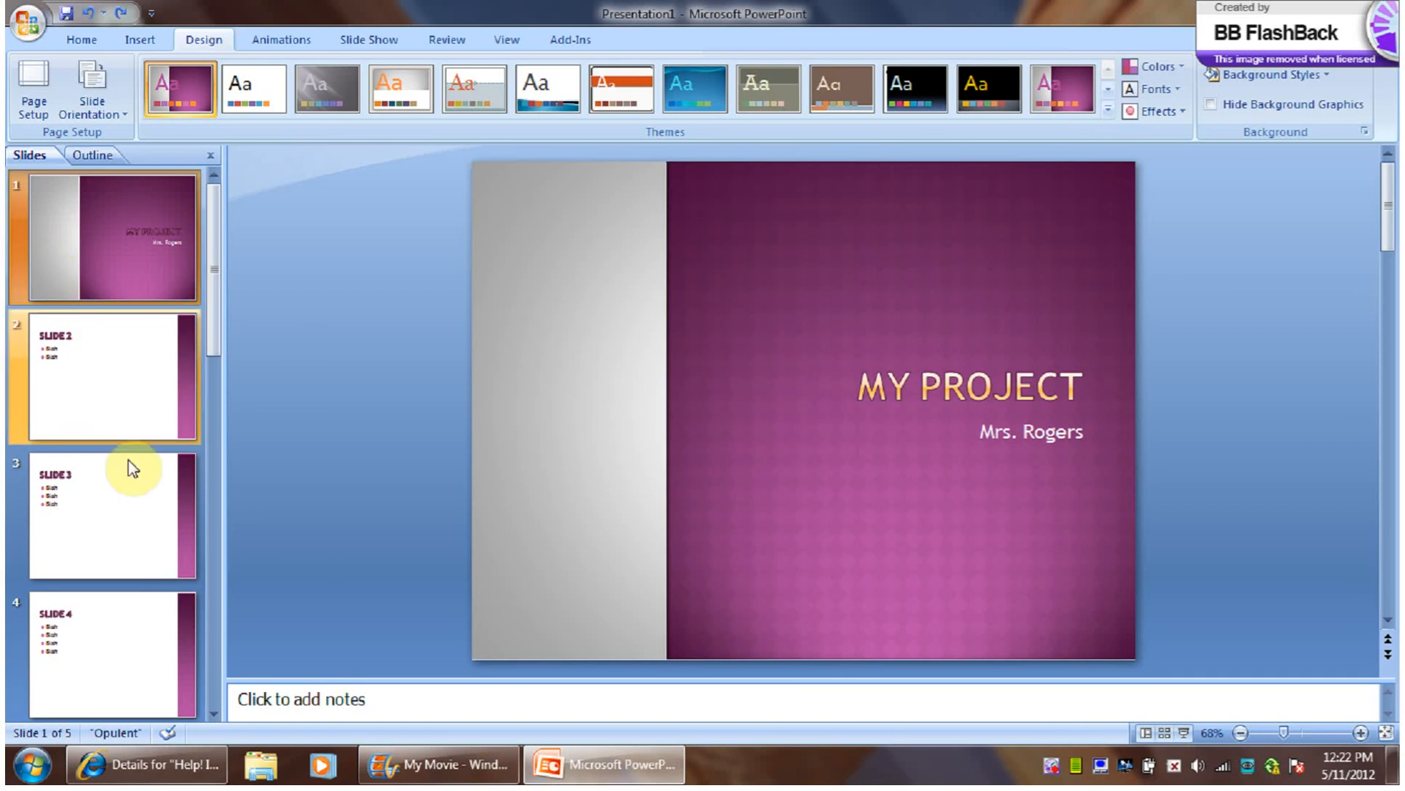
click(113, 650)
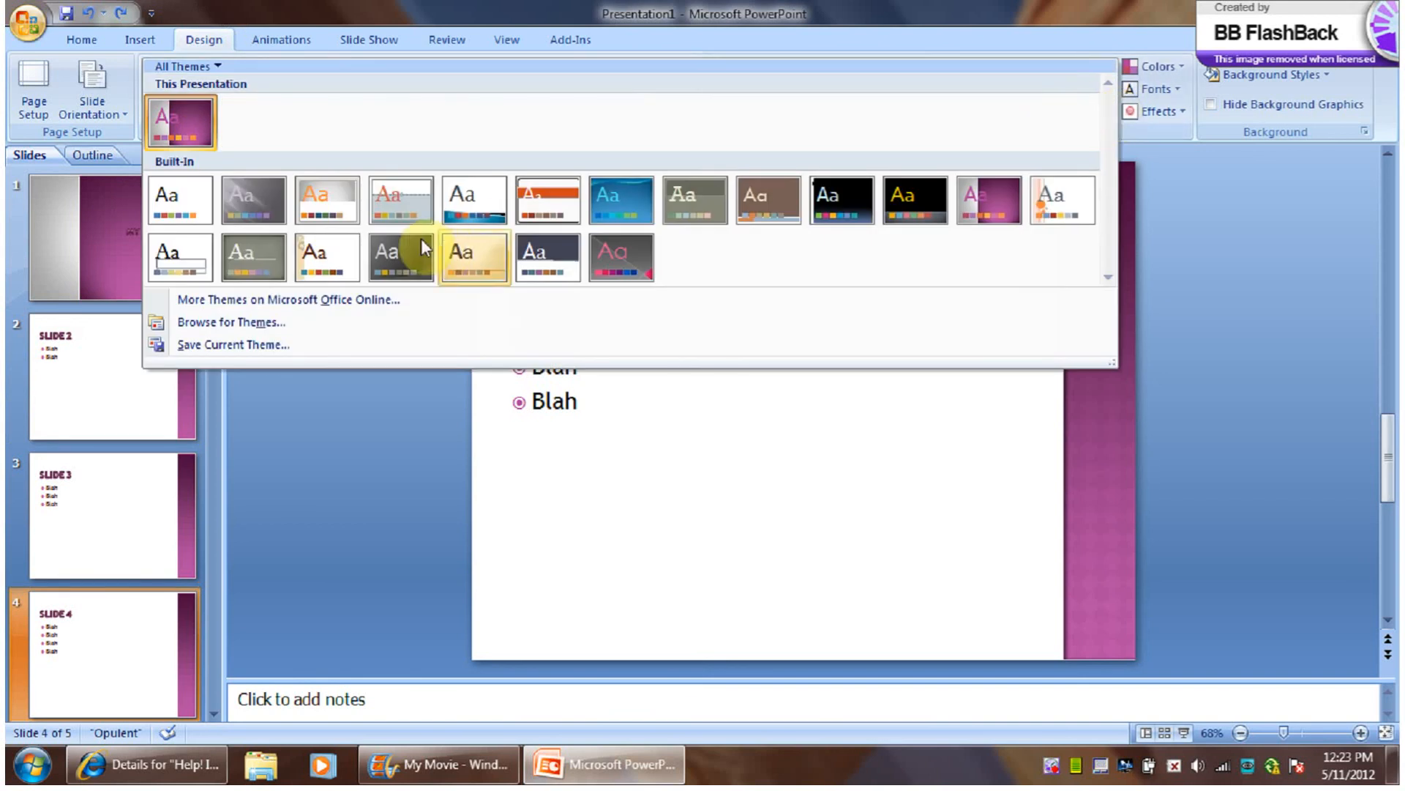
mouse_move(254, 199)
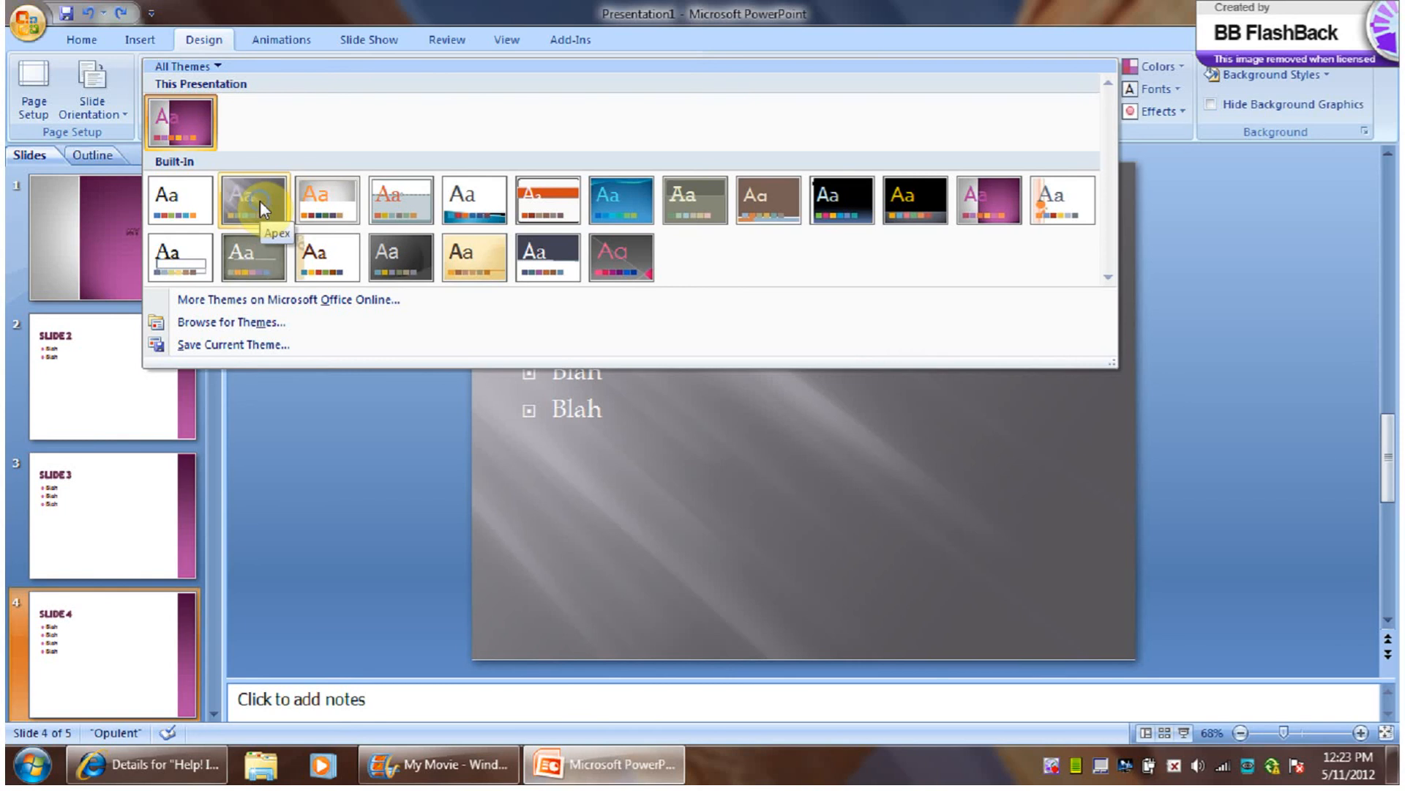
right_click(254, 200)
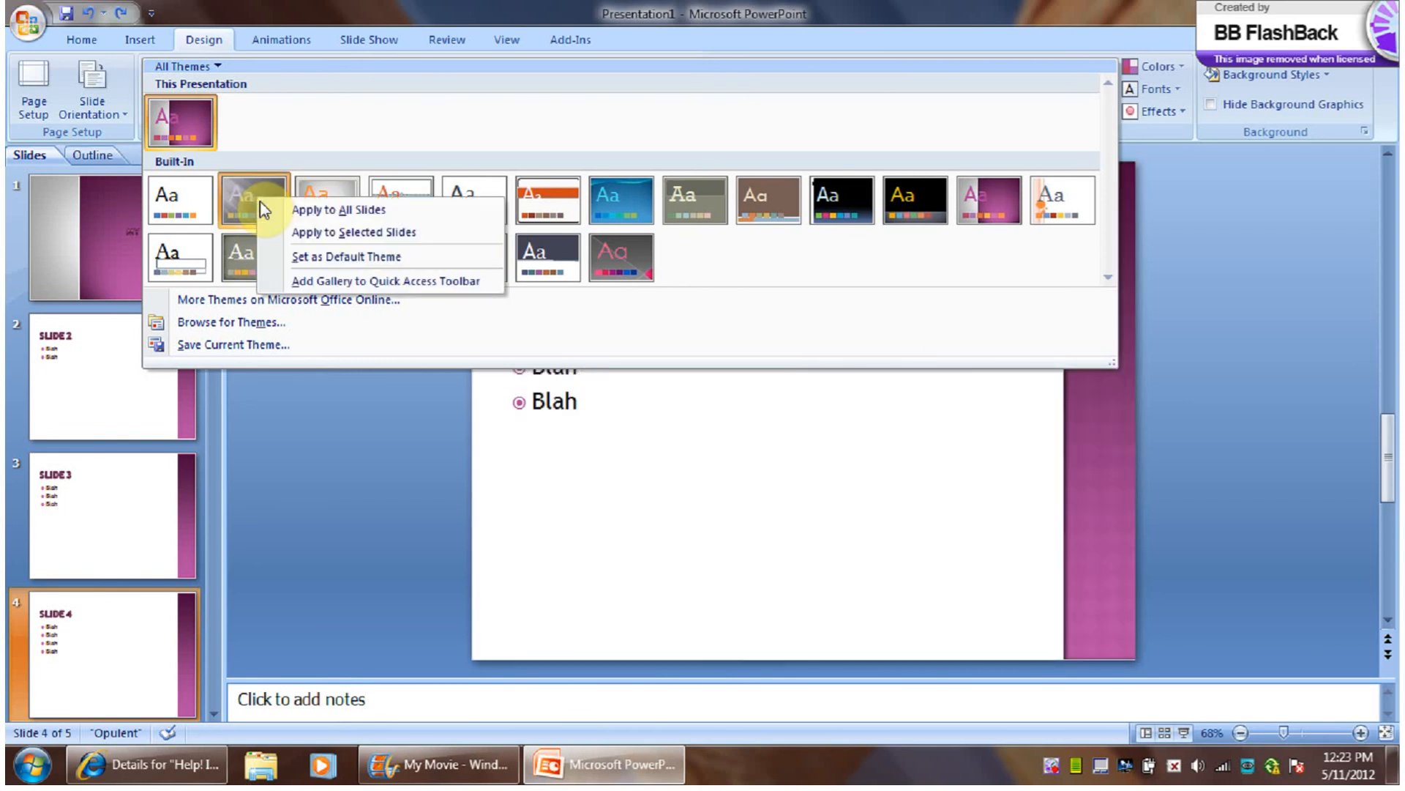
mouse_move(313, 233)
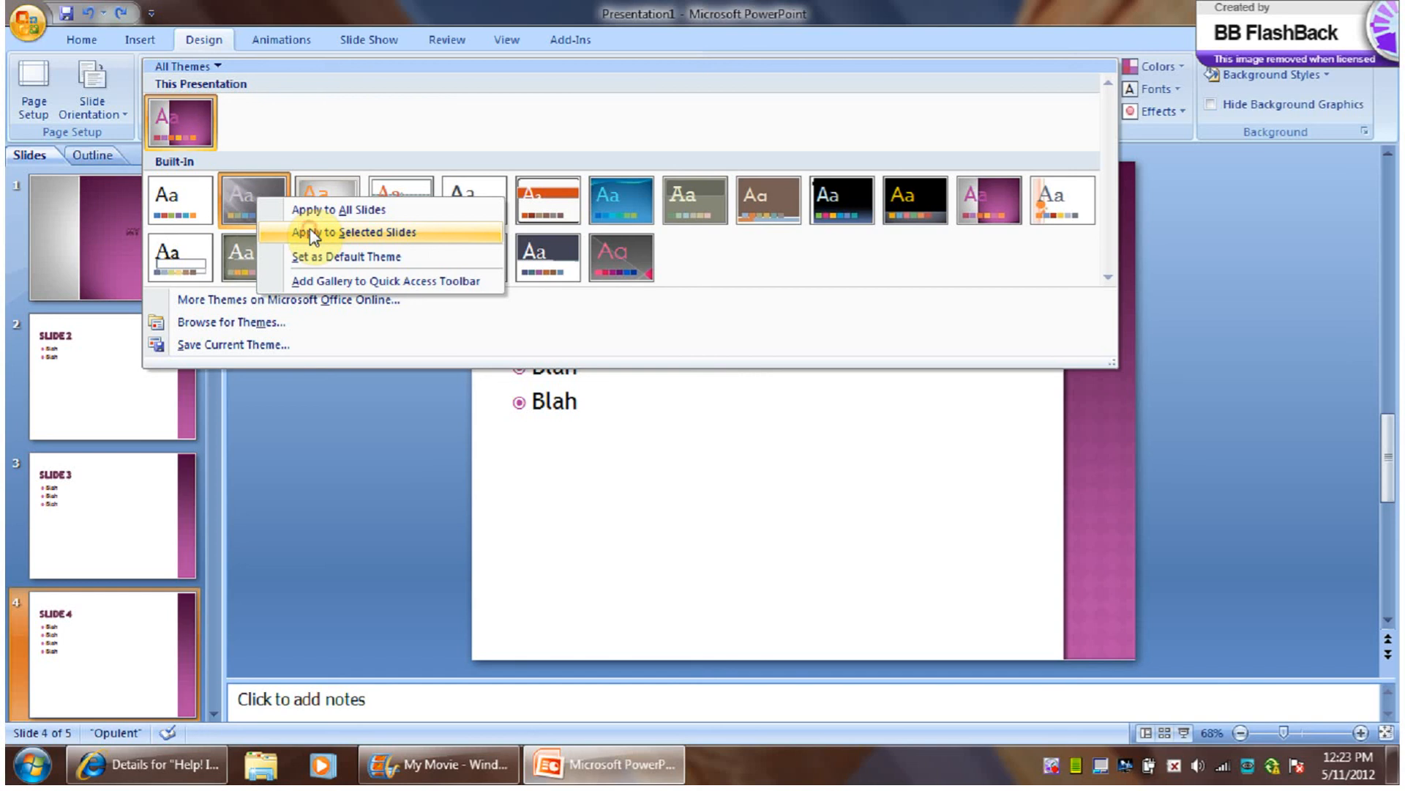
click(345, 233)
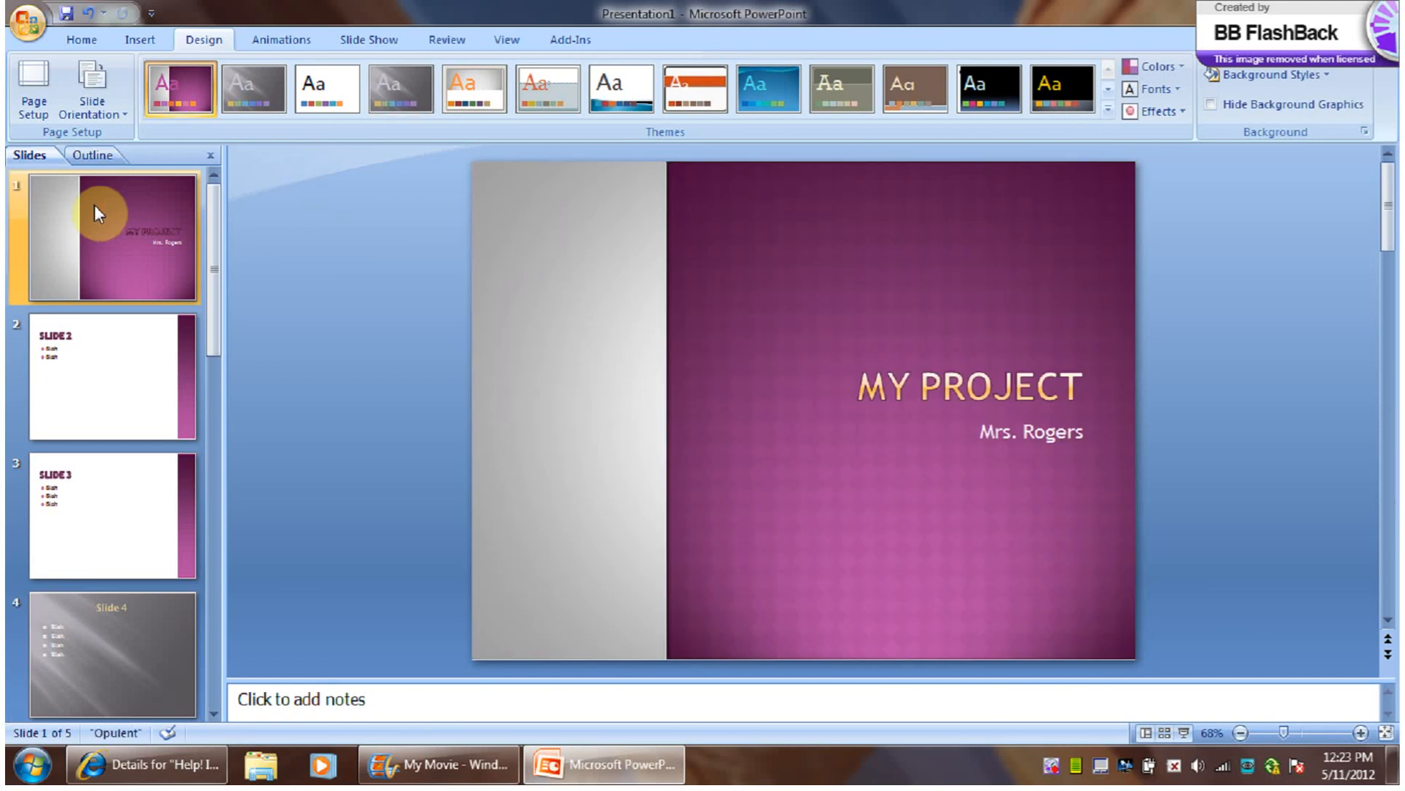
click(110, 653)
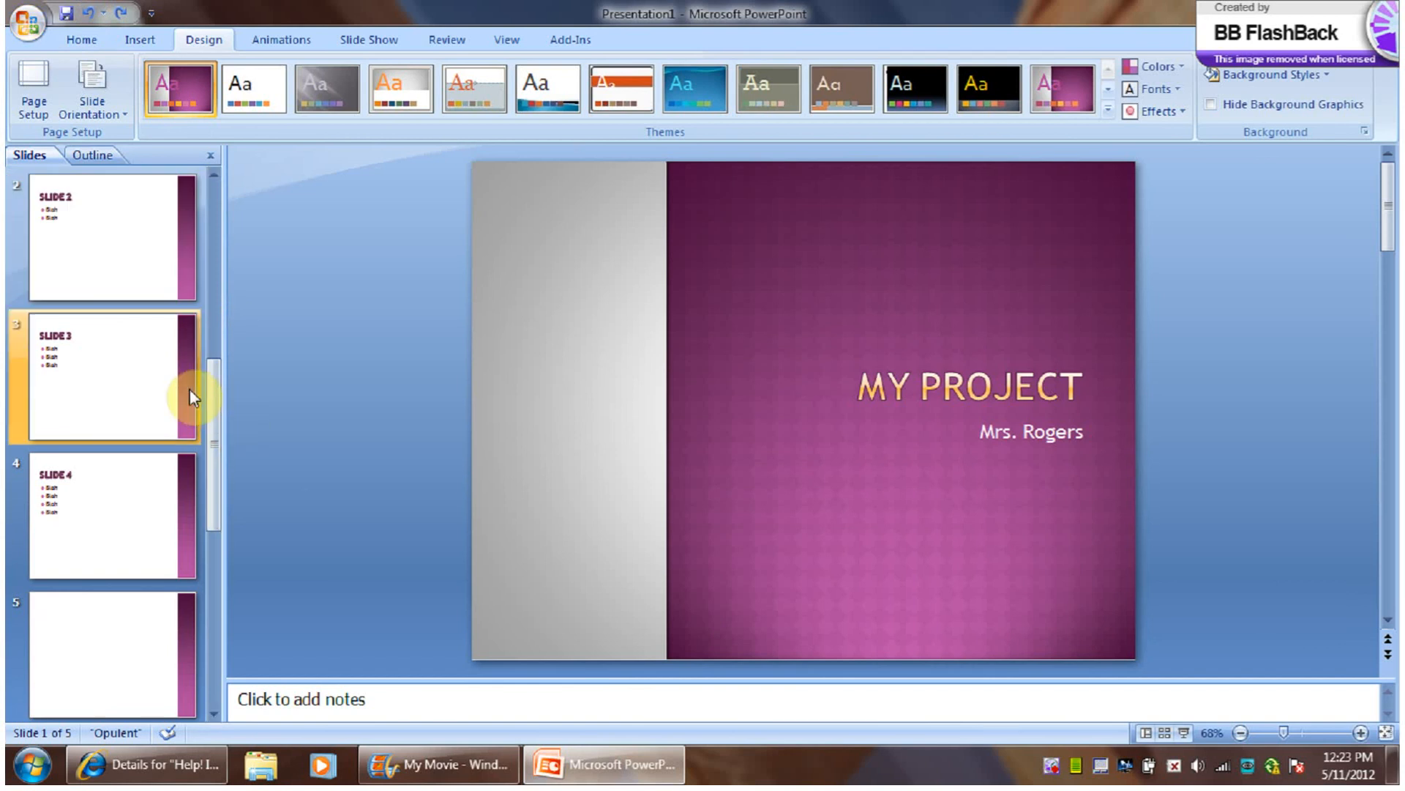
Apply the Equity theme to slides 3 and 4 only, leaving the other slides Opulent
click(113, 376)
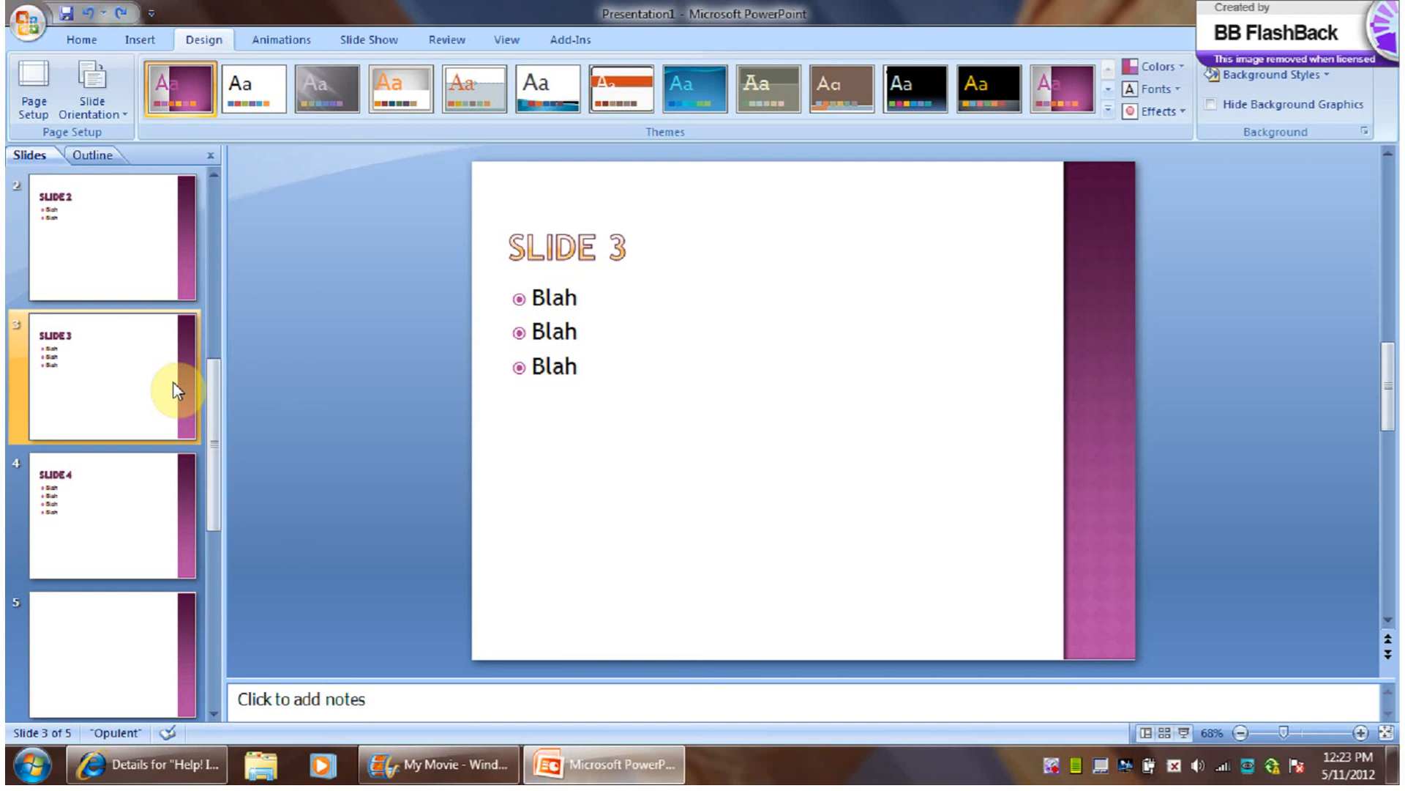
click(125, 515)
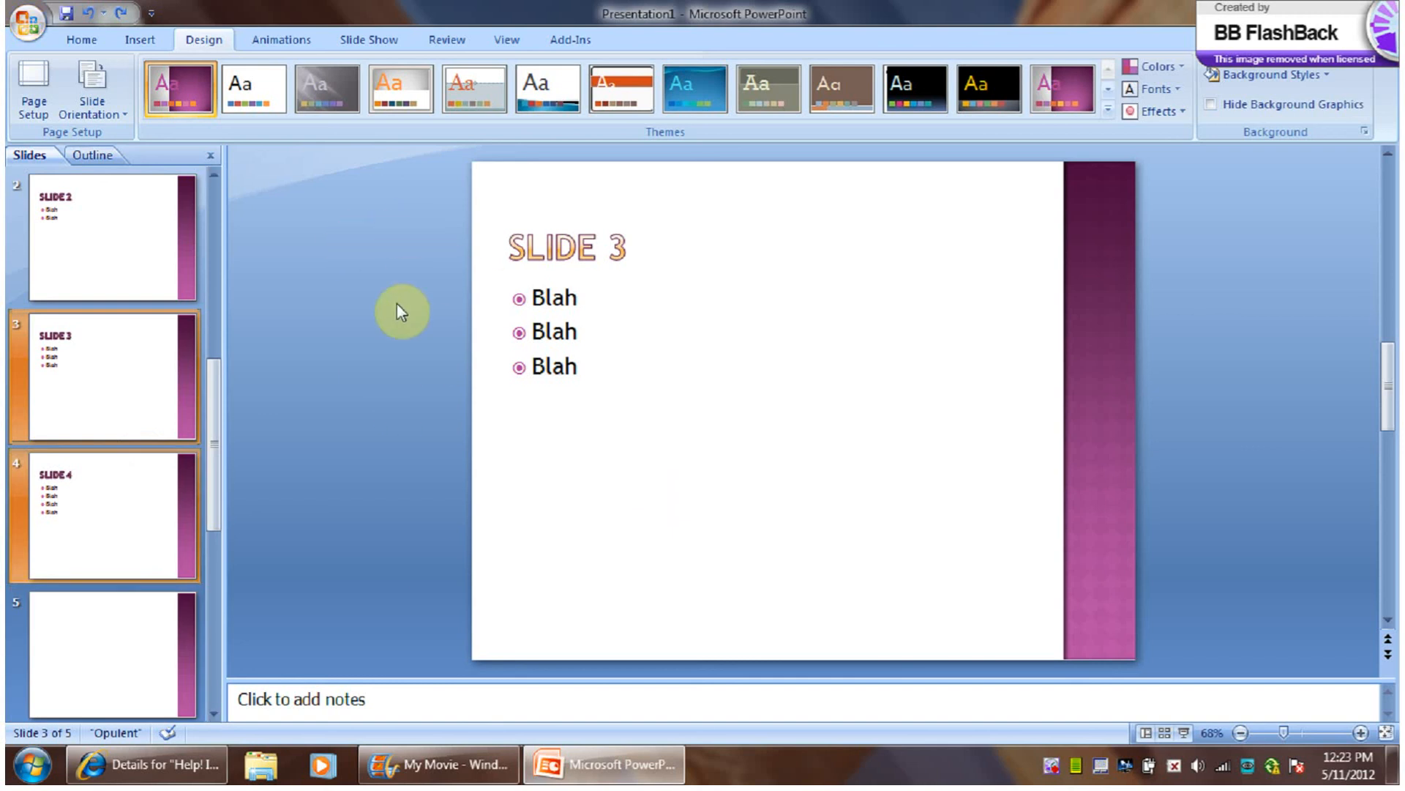
mouse_move(533, 228)
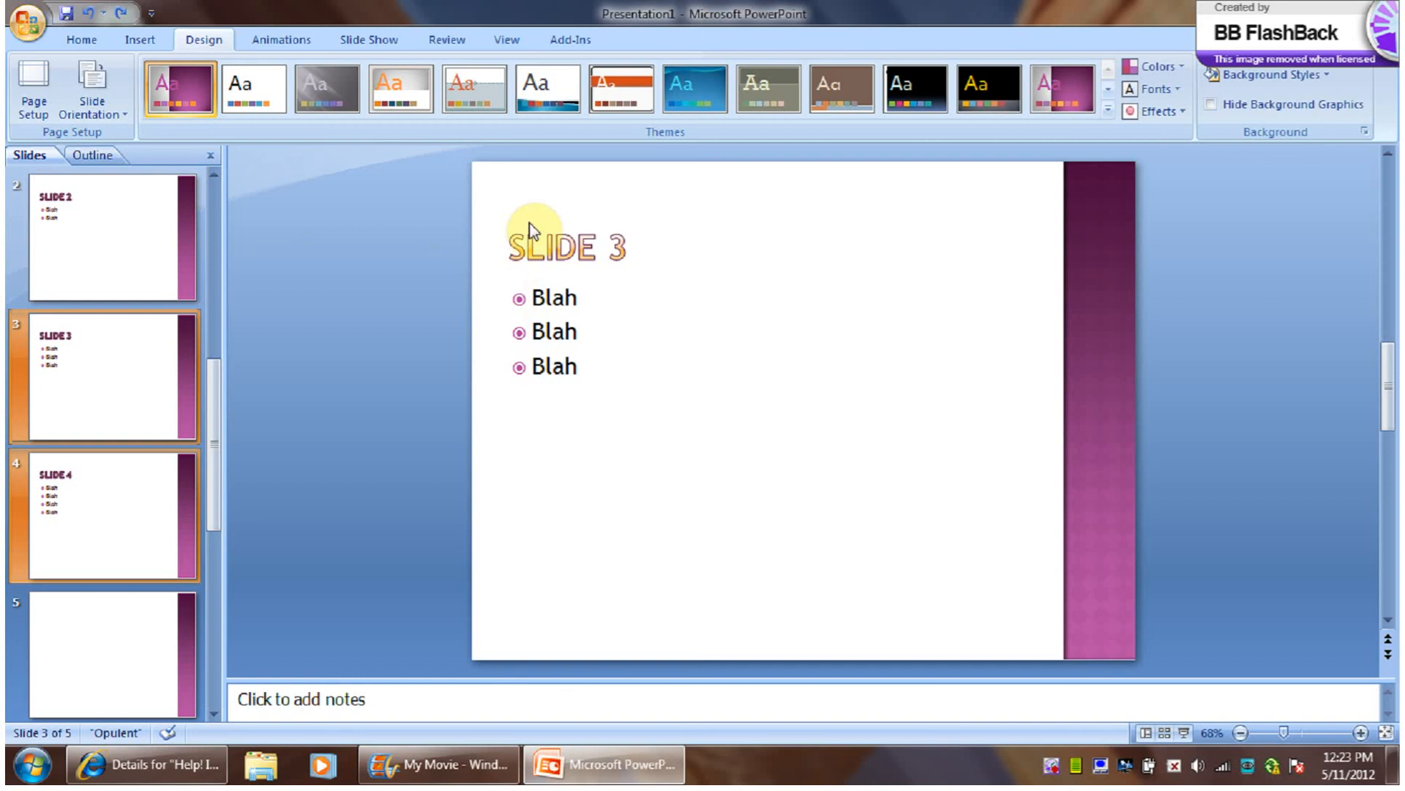
click(623, 88)
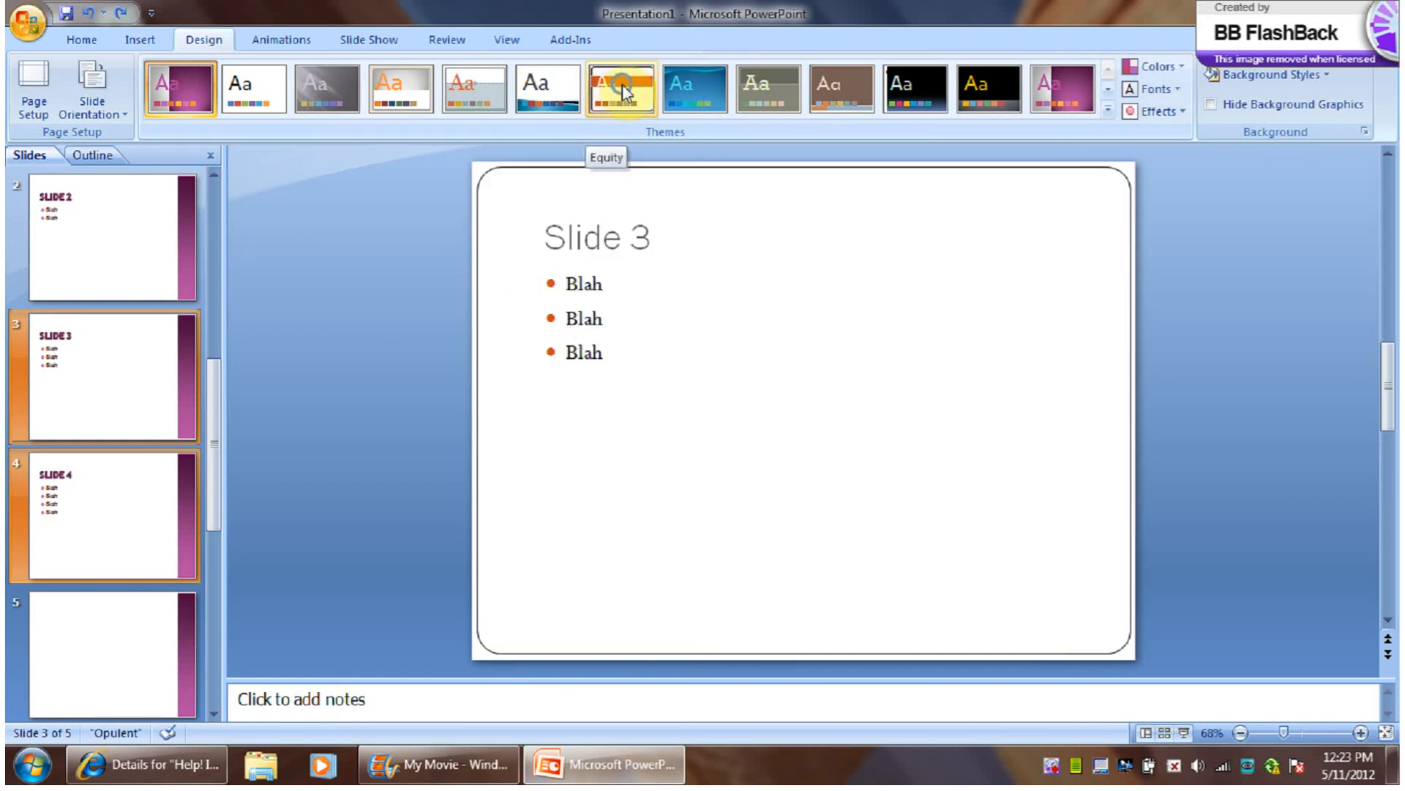
right_click(621, 88)
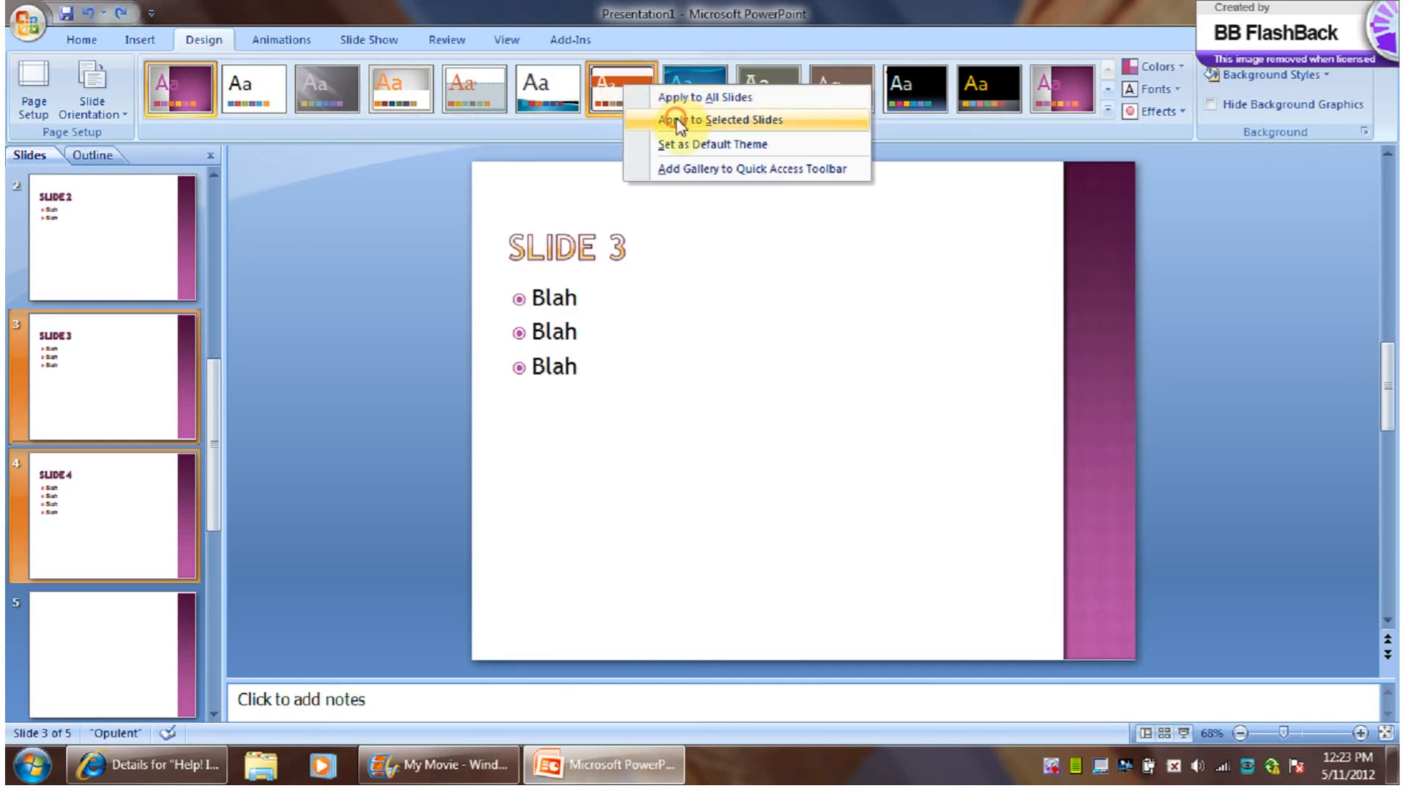
click(713, 120)
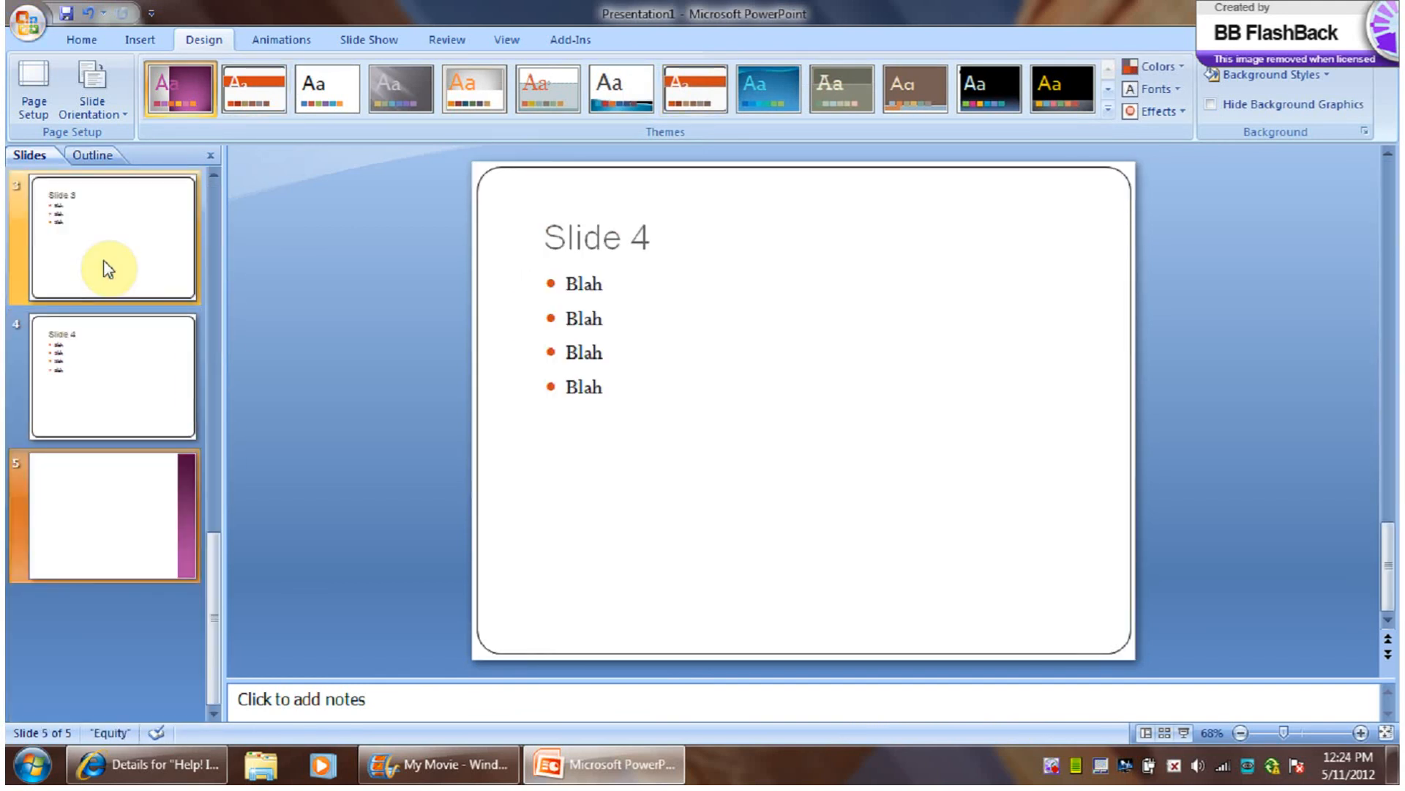
click(113, 237)
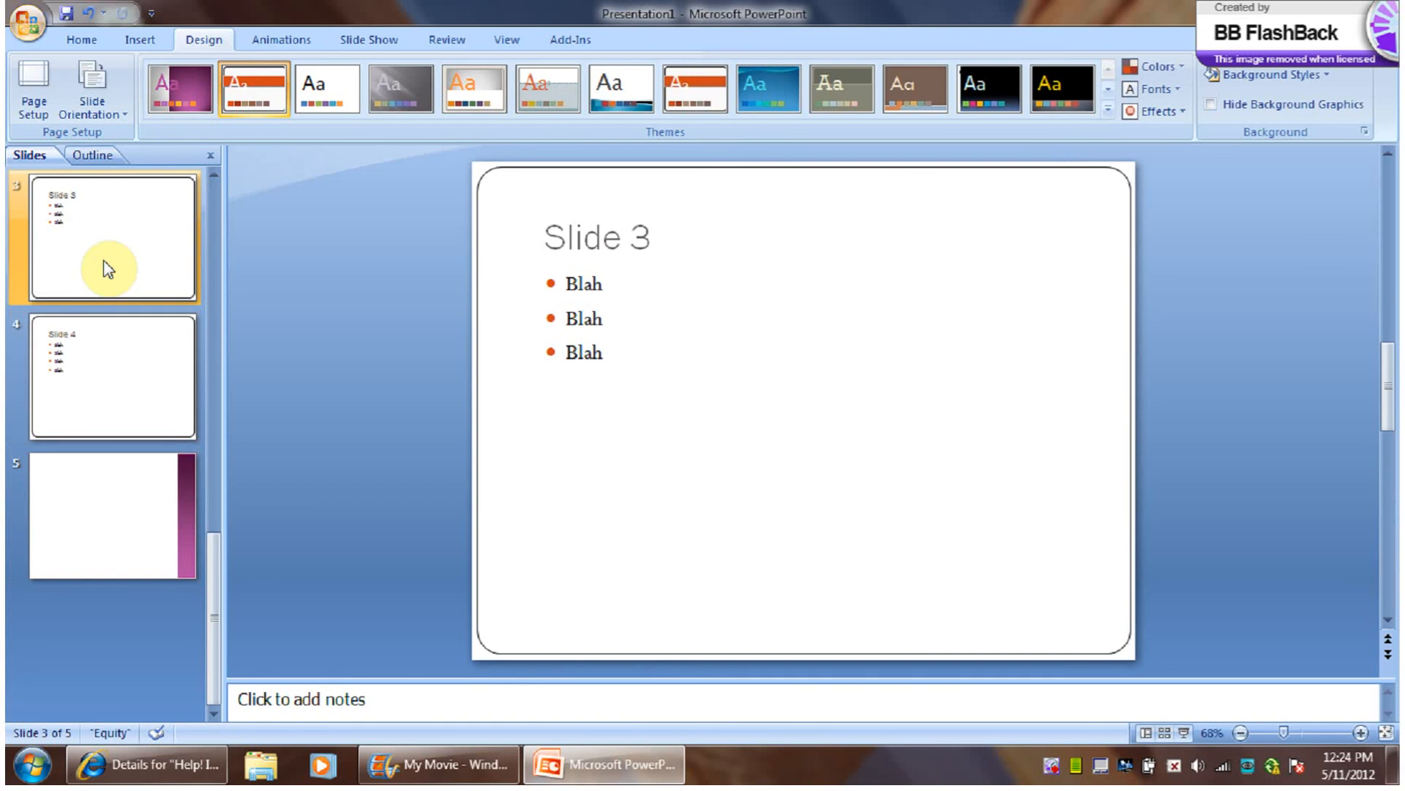